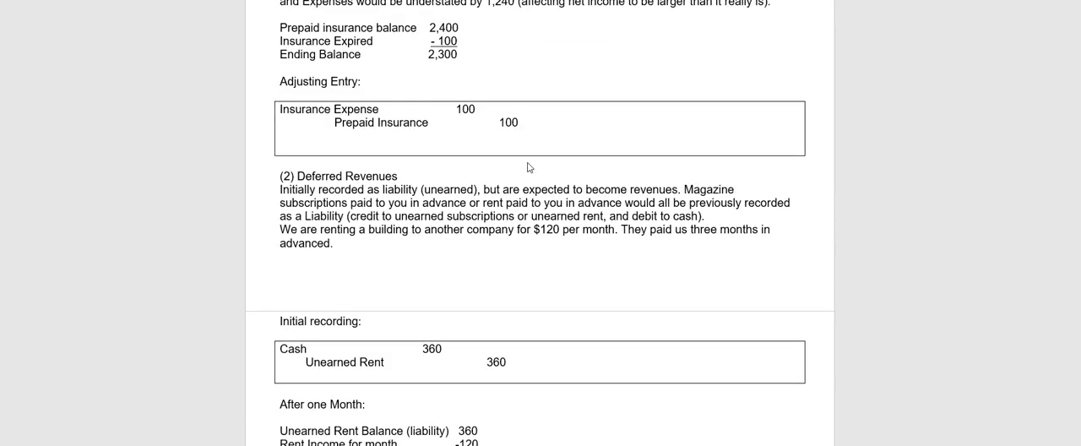
- Scroll back to the A. Deferrals section and select the Supplies on hand amount line
scroll(up, 3)
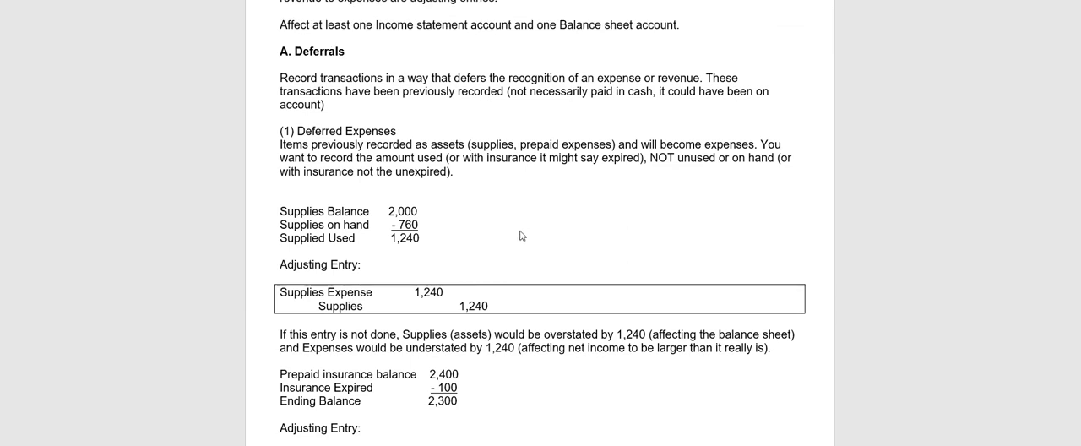
mouse_move(506, 220)
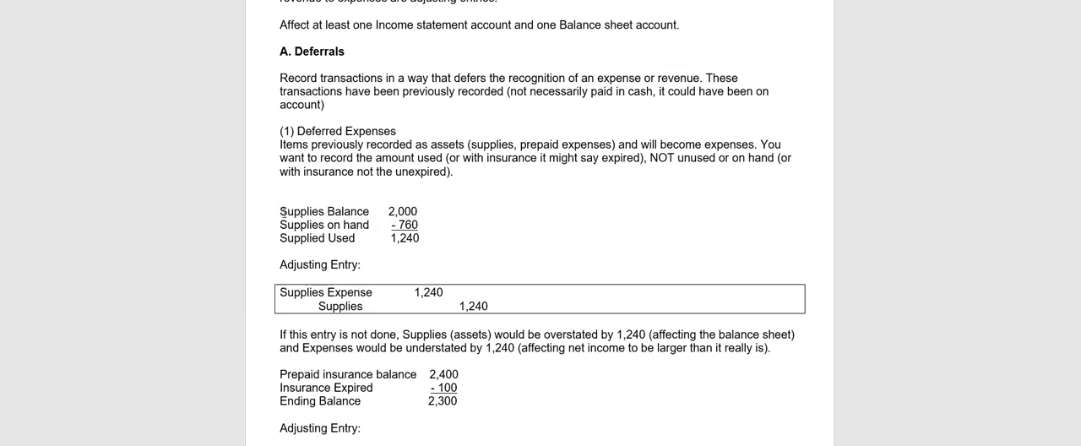
drag(280, 211, 430, 211)
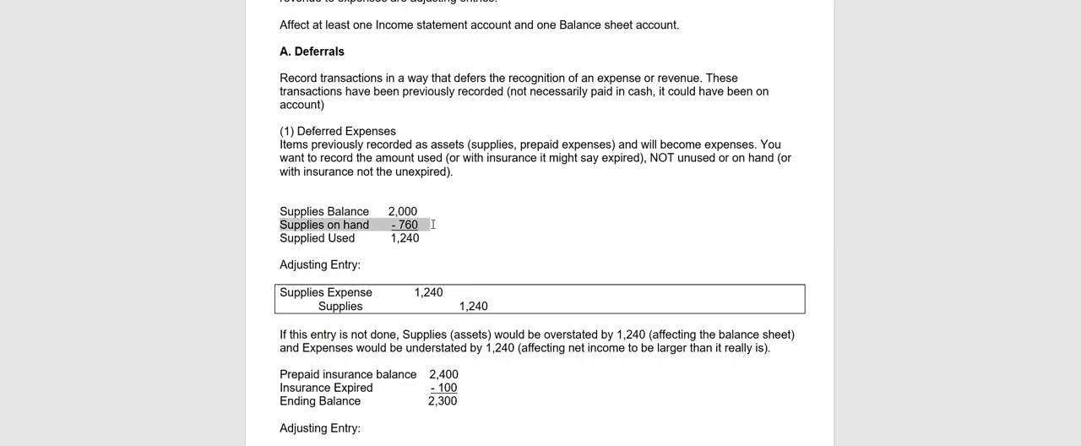
click(406, 225)
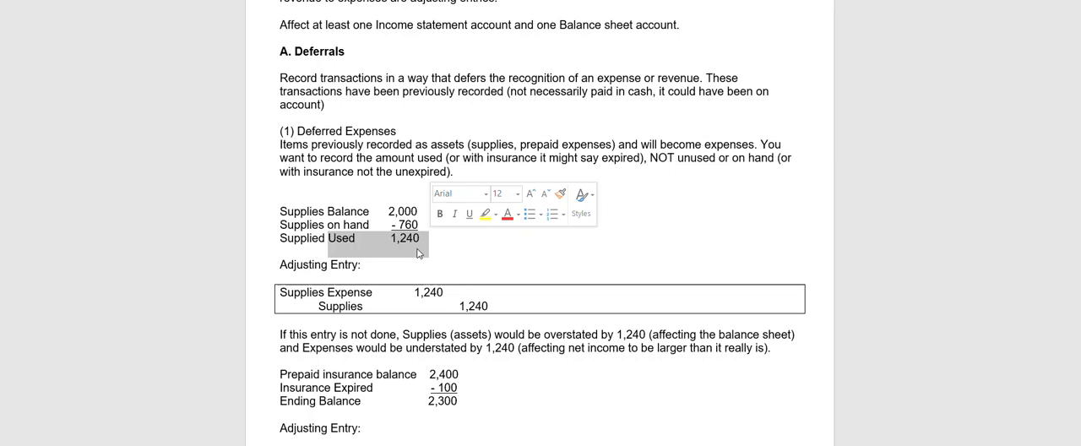
click(301, 284)
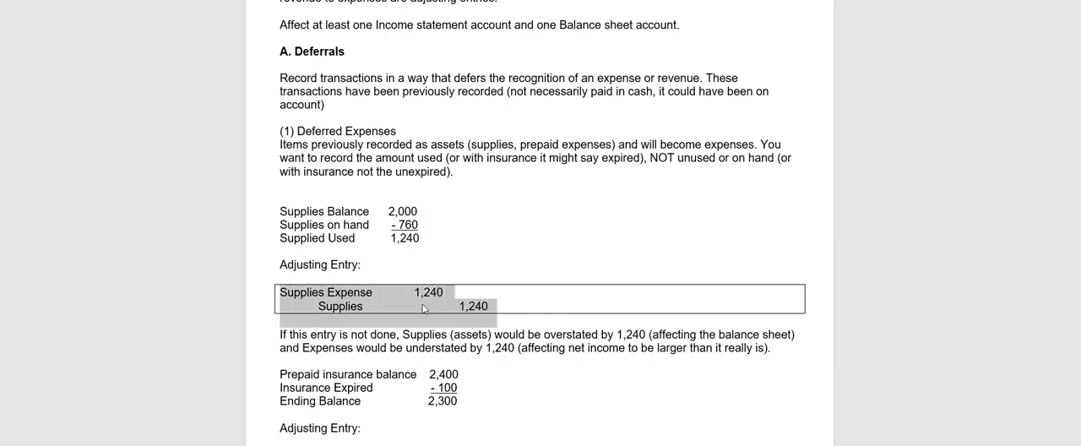
mouse_move(407, 311)
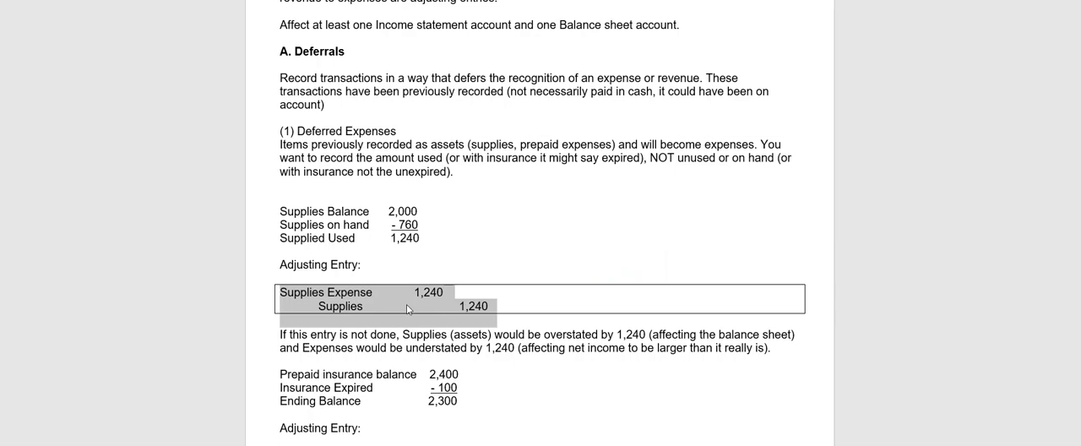
mouse_move(498, 314)
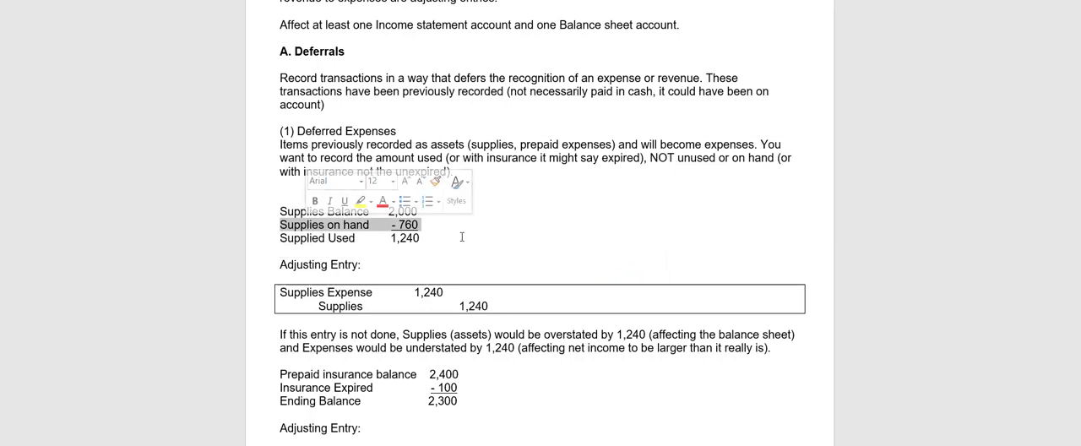
click(510, 240)
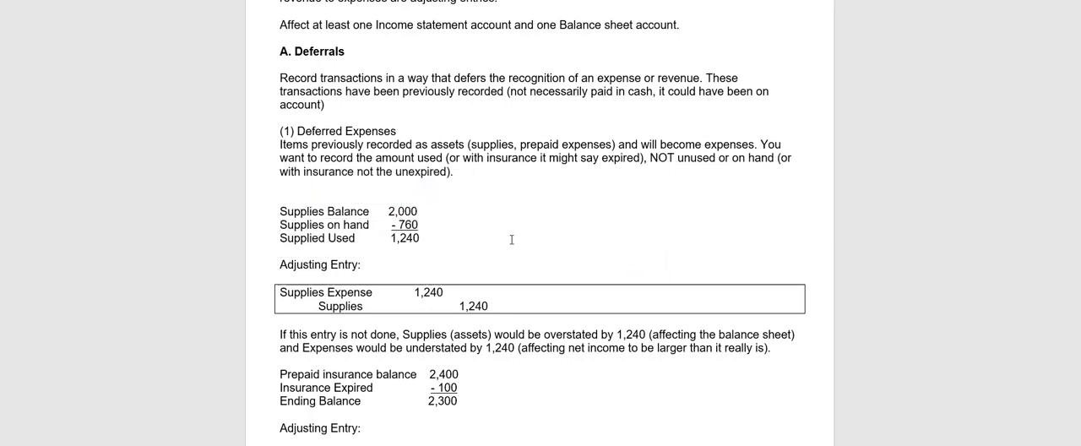
- Scroll past the Insurance Expense entry to the (2) Deferred Revenues rent example and its Initial recording box
scroll(down, 3)
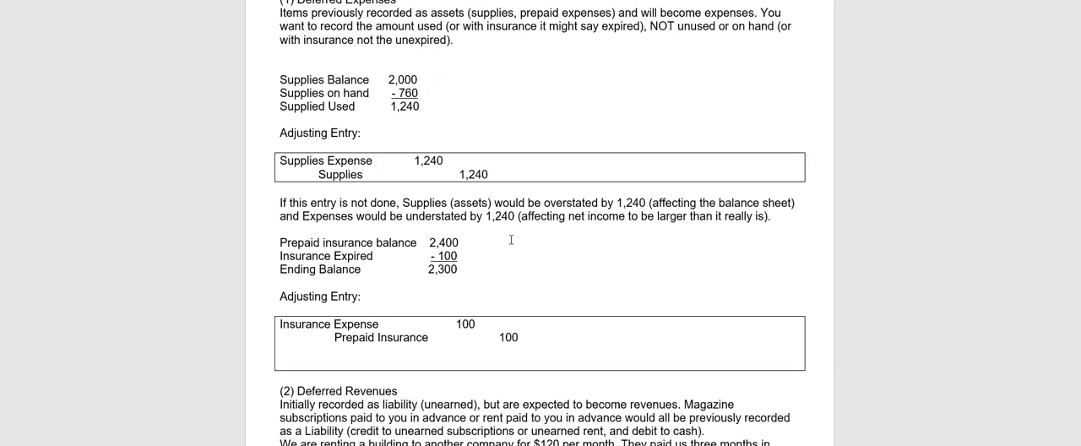
scroll(down, 3)
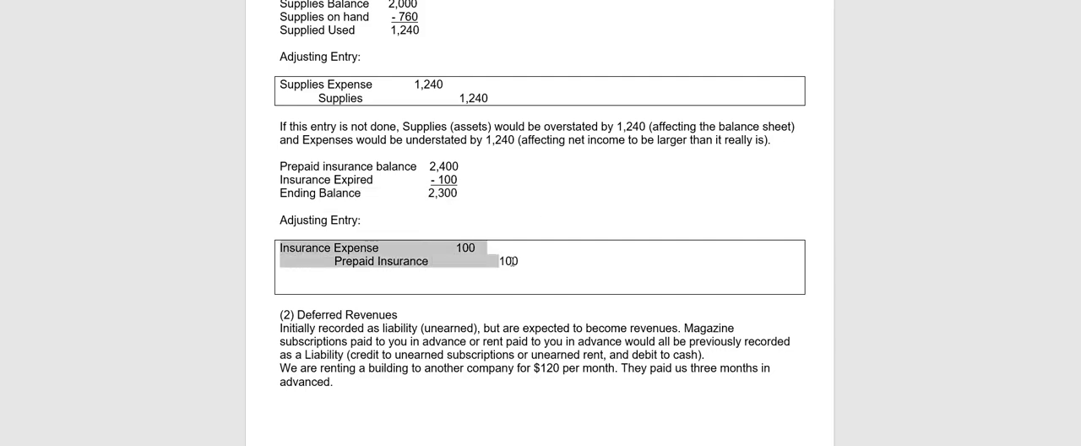
scroll(down, 3)
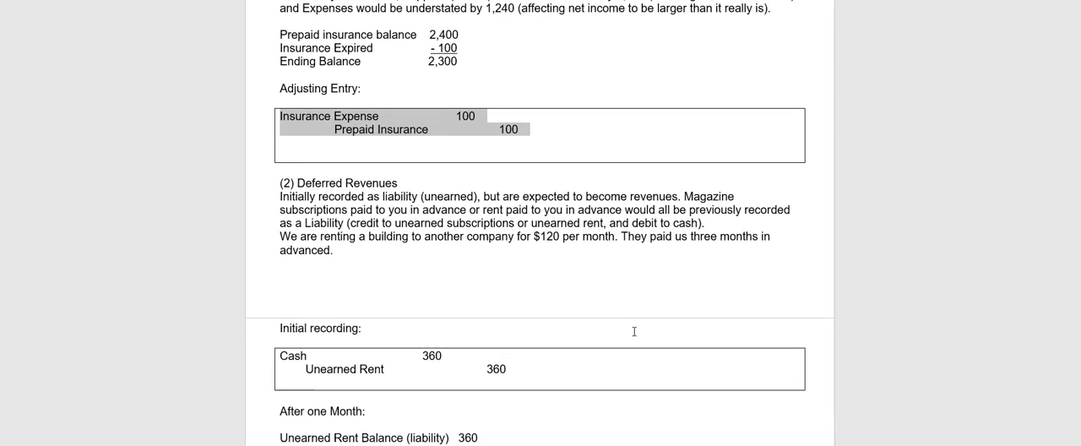
scroll(down, 3)
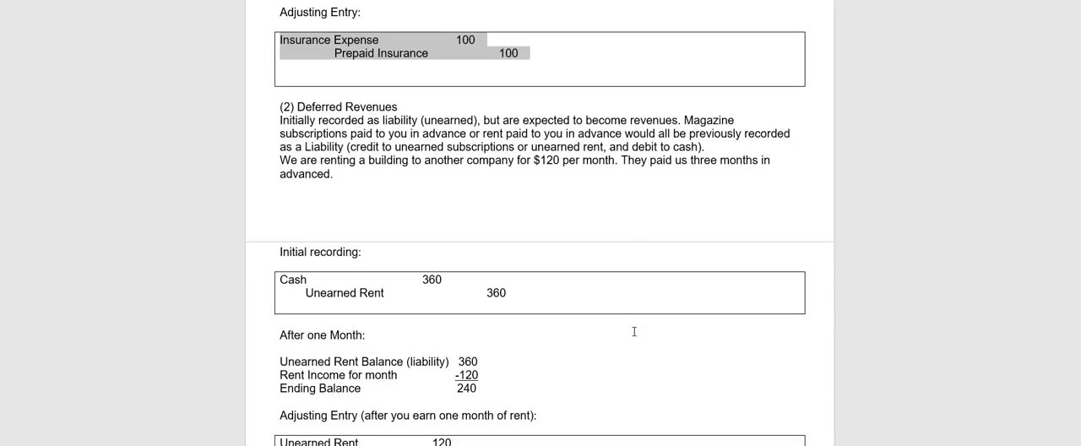
scroll(down, 3)
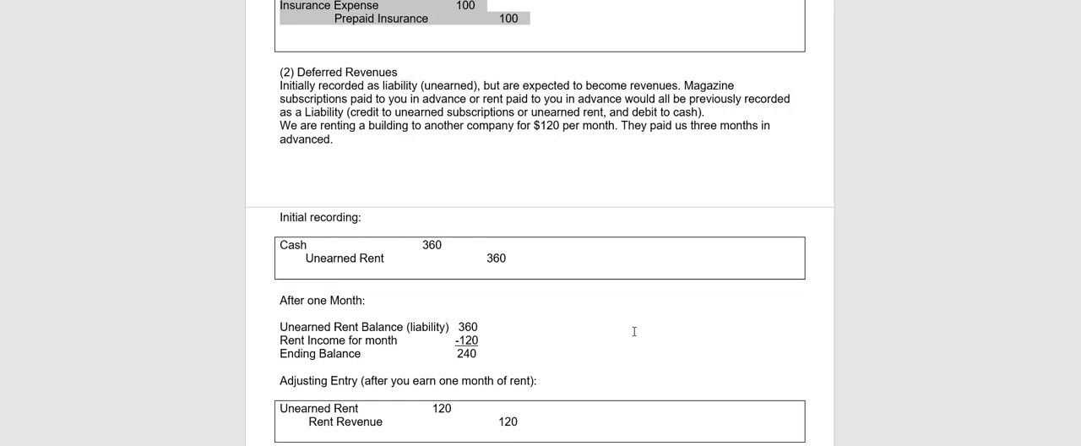
mouse_move(640, 328)
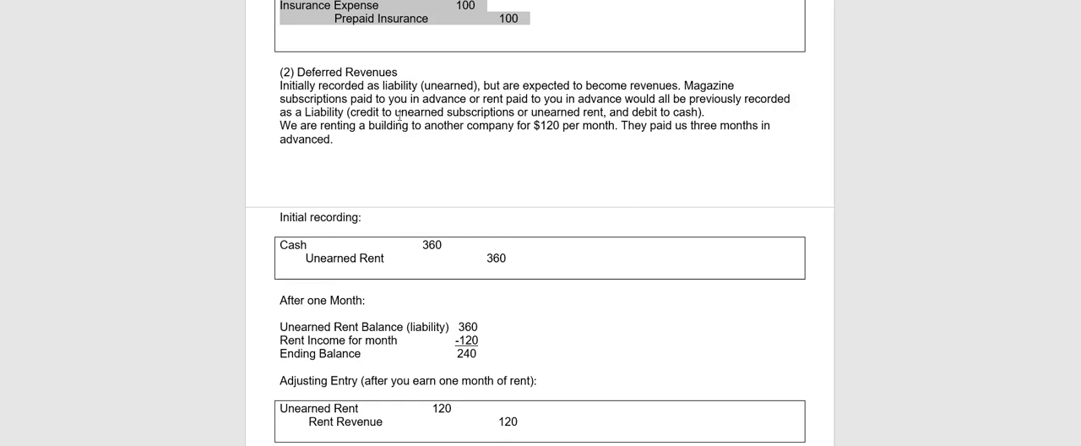
mouse_move(628, 132)
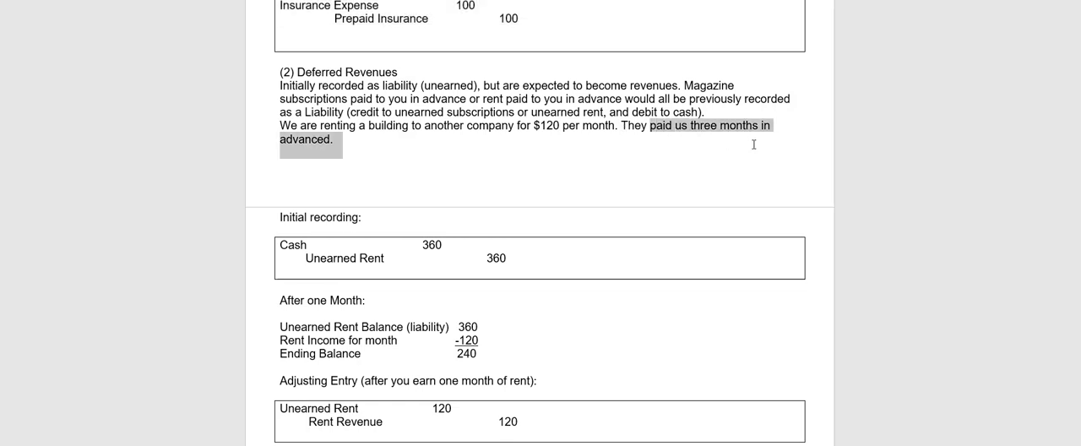
mouse_move(575, 169)
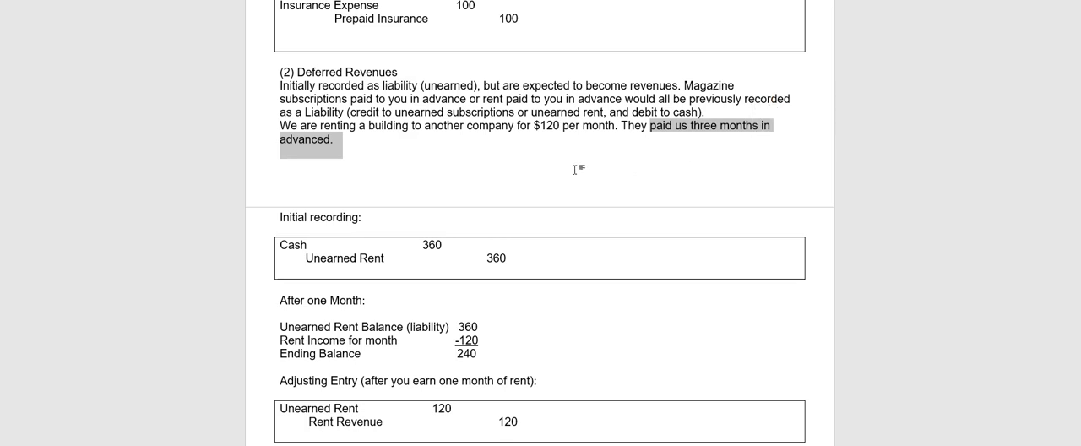
- Scroll past the Unearned Rent entries to B. Accruals and the Wages Expense adjusting entry
scroll(down, 3)
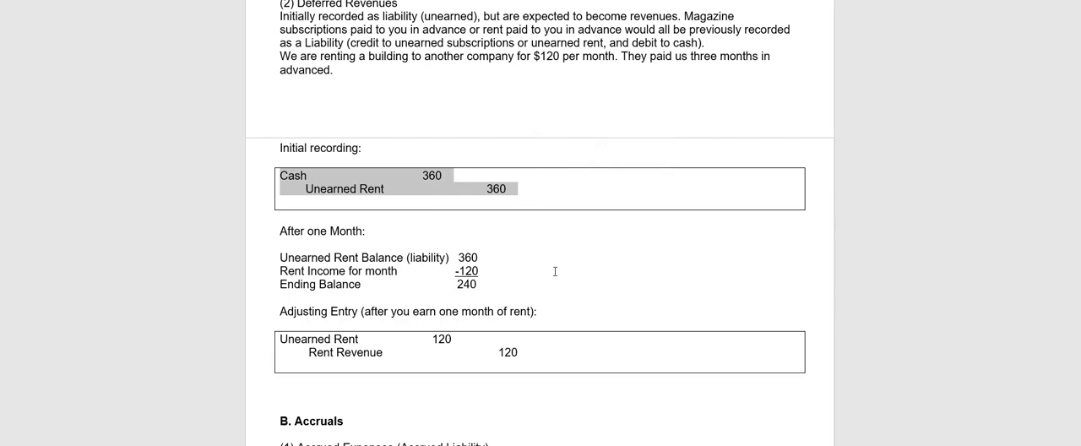
mouse_move(554, 255)
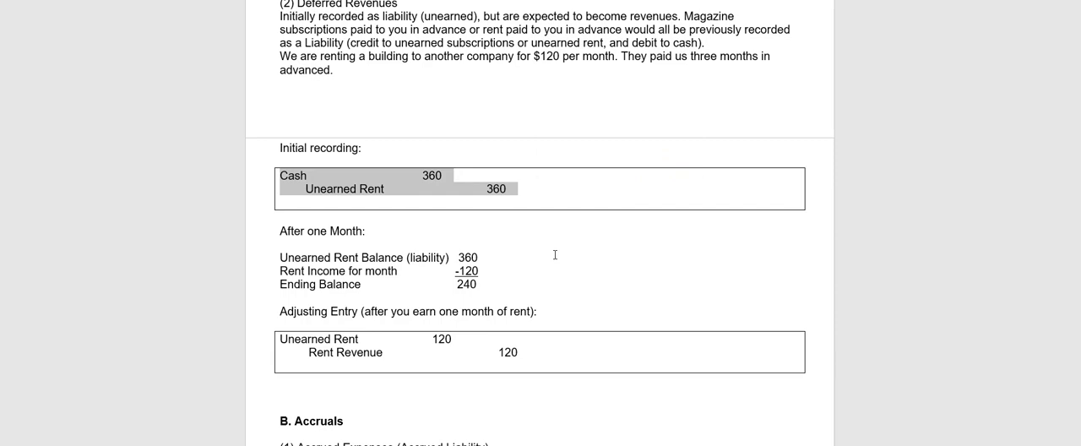
scroll(down, 3)
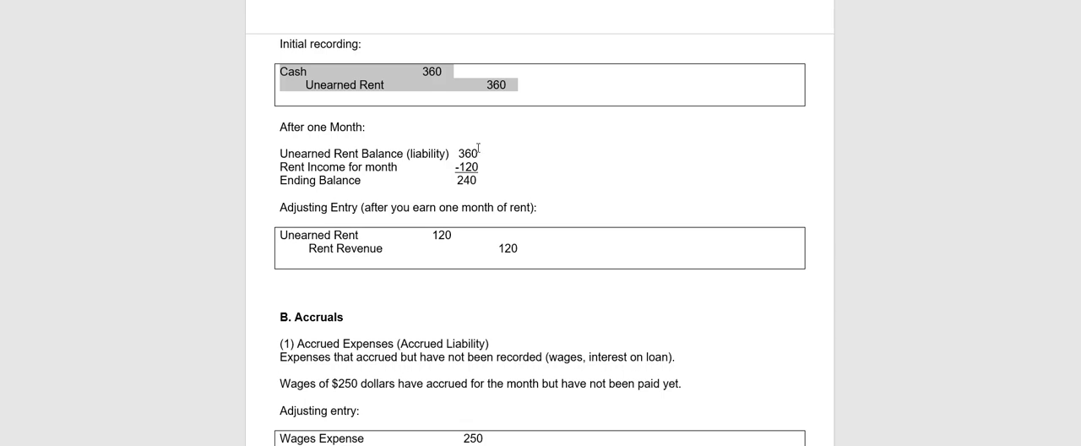
mouse_move(280, 166)
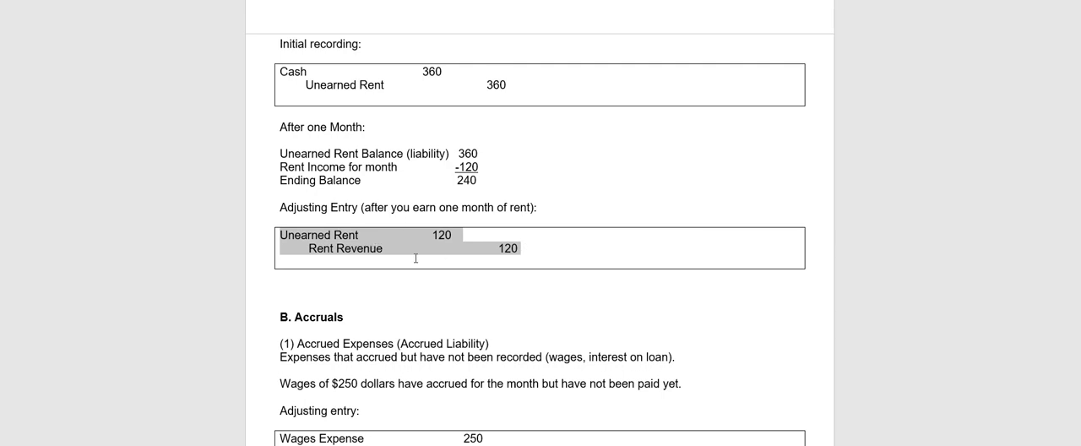
mouse_move(426, 257)
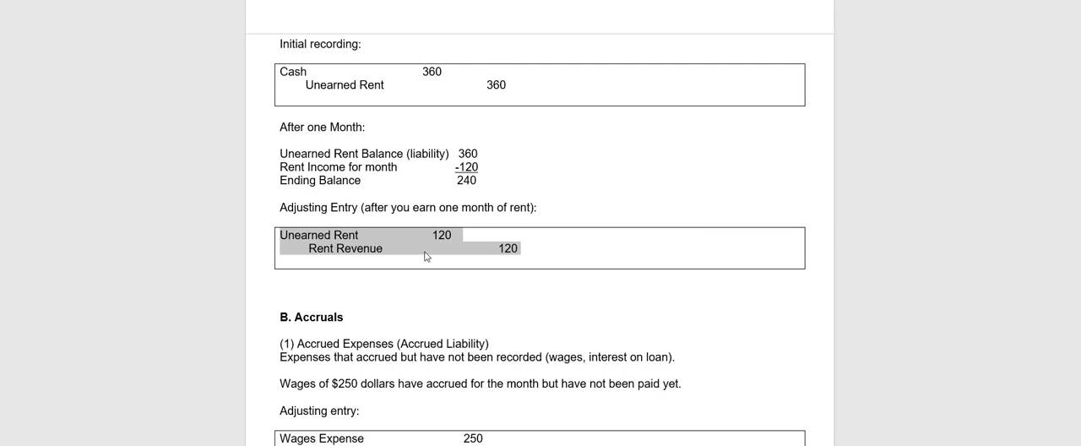
scroll(down, 3)
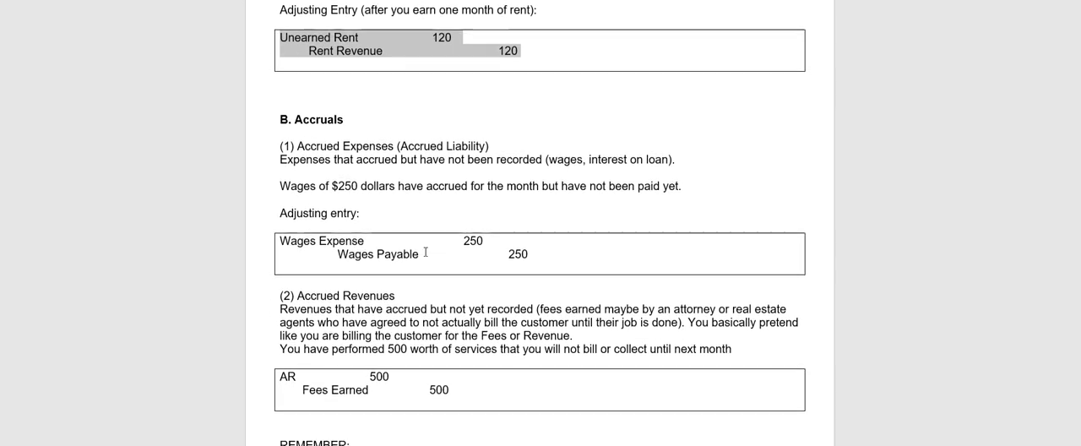
- Scroll through the accrued wages and fees-earned entries down to the REMEMBER note
scroll(down, 3)
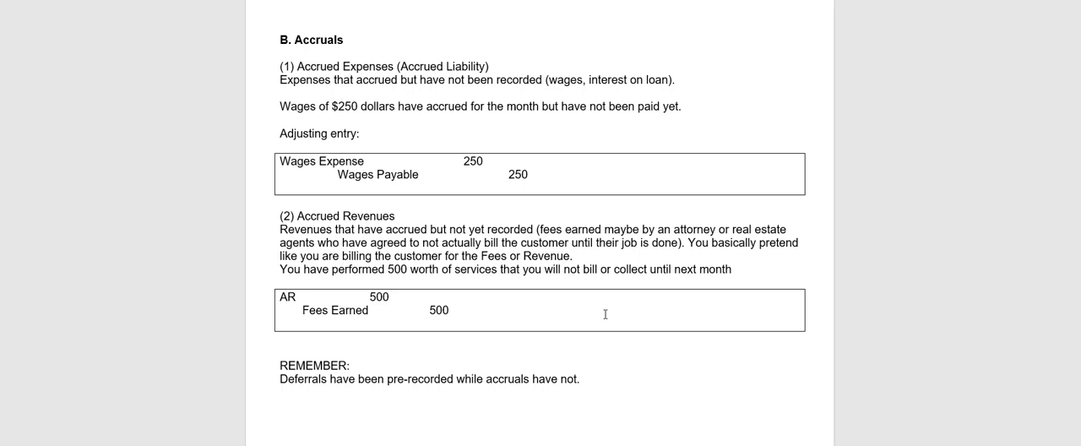
mouse_move(316, 160)
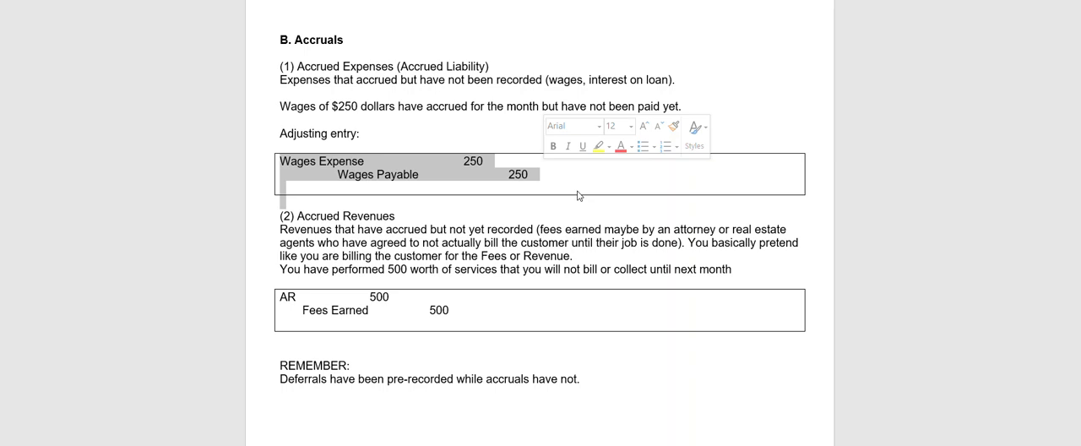
scroll(down, 3)
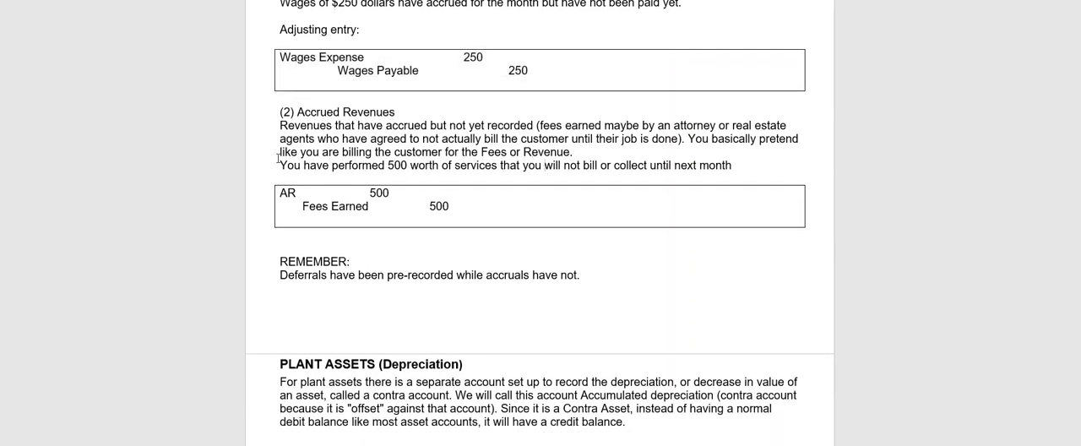
mouse_move(546, 165)
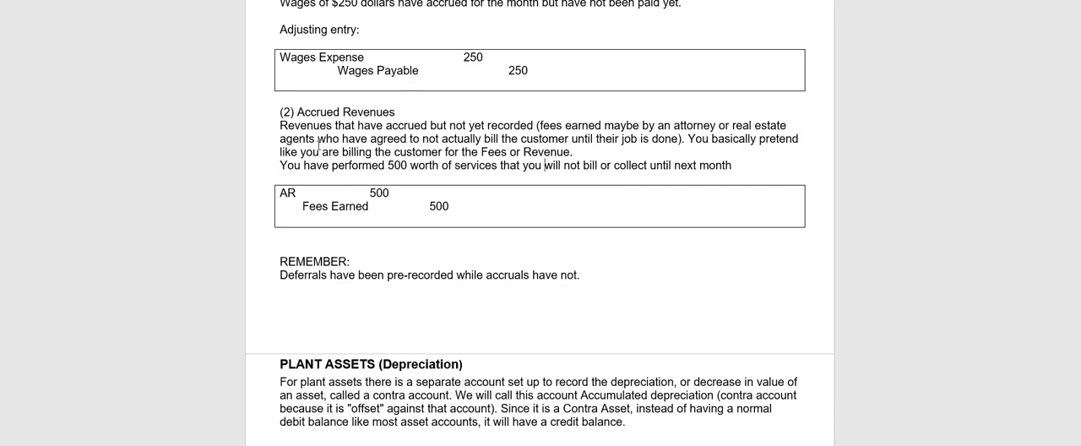
- Scroll past the REMEMBER note to the PLANT ASSETS (Depreciation) heading
scroll(down, 3)
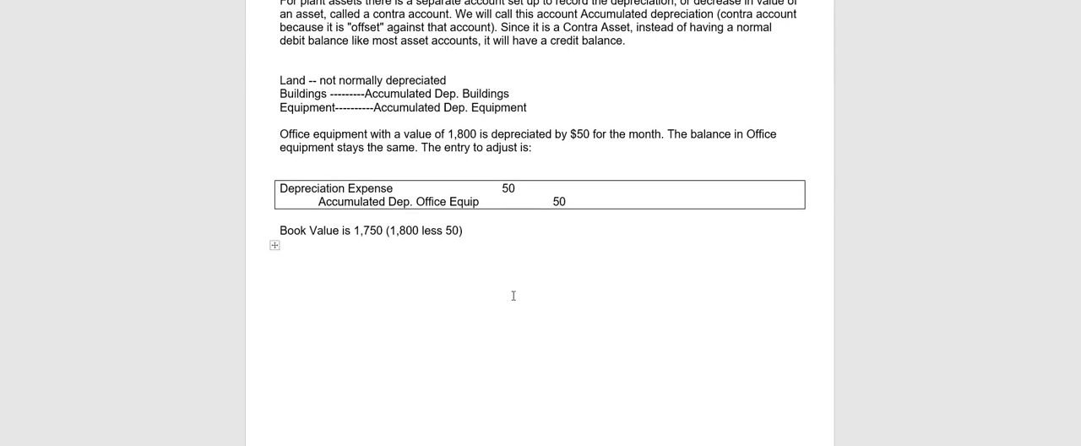
mouse_move(532, 311)
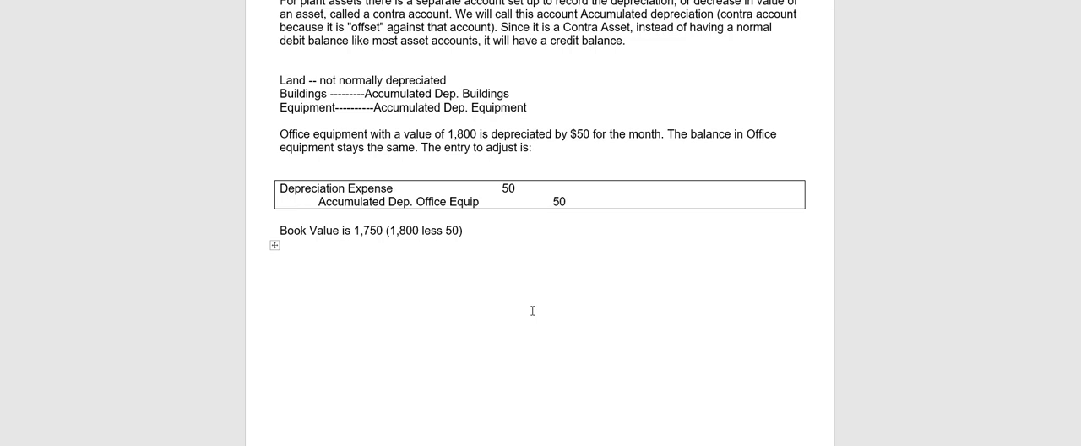
- Scroll past the depreciation entry and Book Value line to the BALANCE SHEET heading
scroll(down, 3)
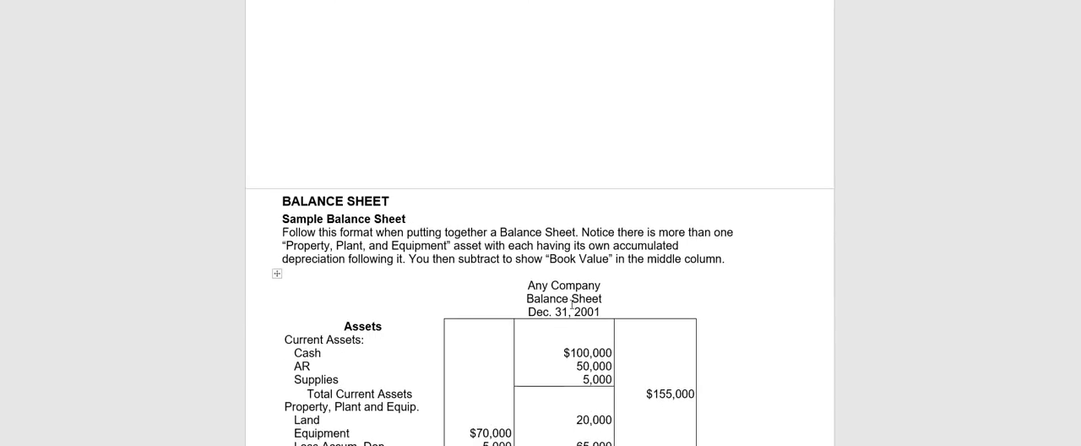
- Scroll to the sample balance sheet table and select the Equipment and Auto depreciation rows
scroll(down, 3)
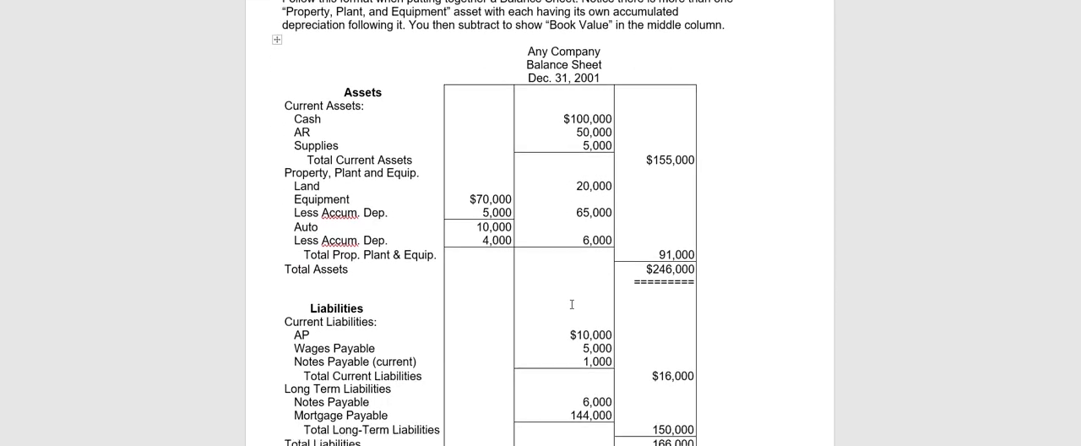
scroll(down, 3)
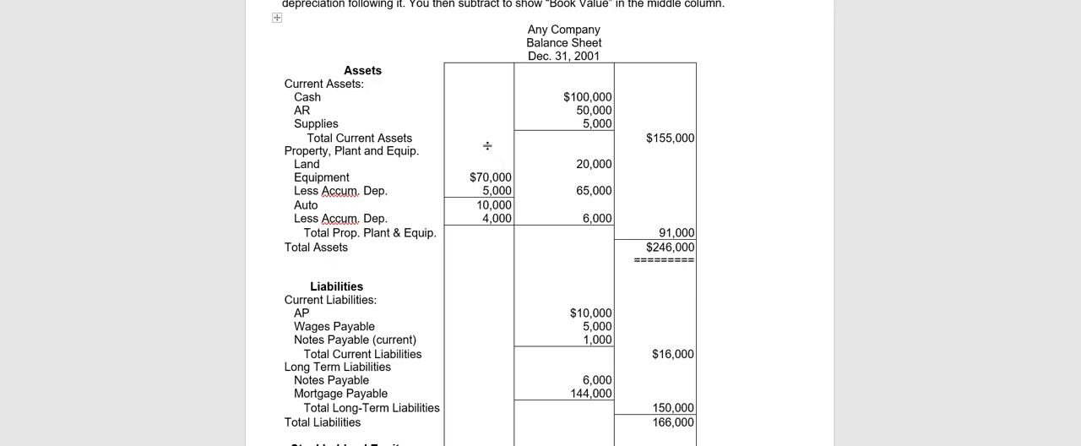
mouse_move(500, 120)
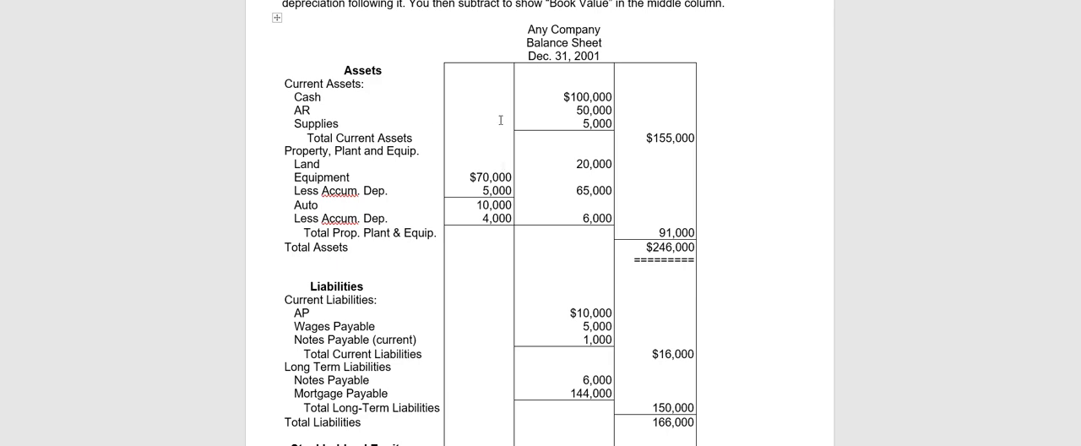
double_click(584, 124)
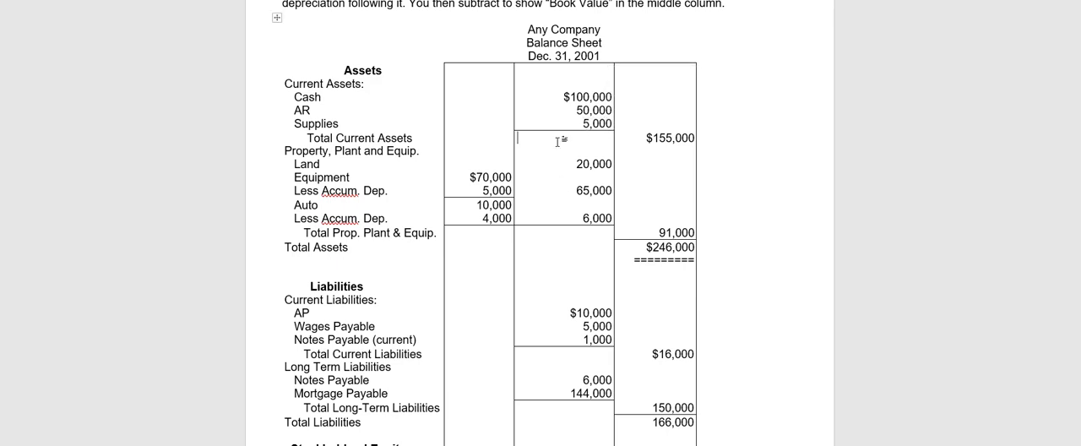
mouse_move(311, 177)
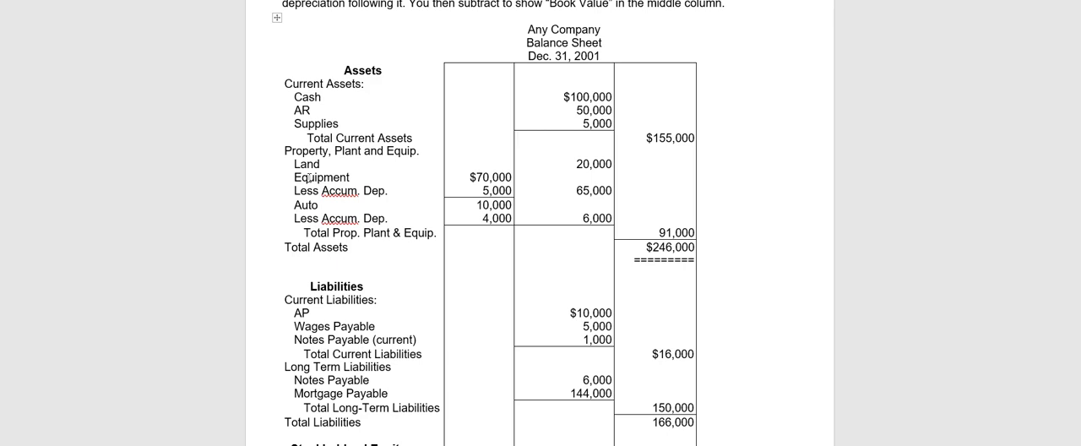
drag(312, 176, 591, 220)
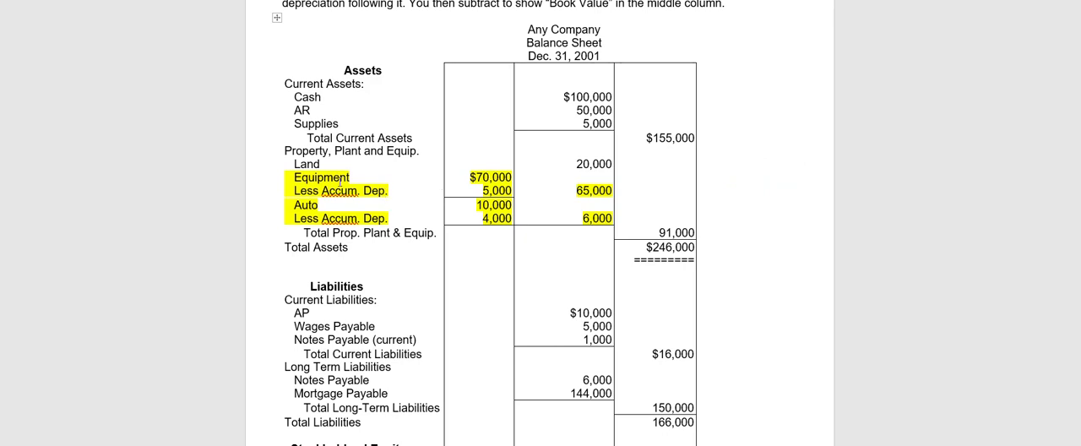
mouse_move(397, 189)
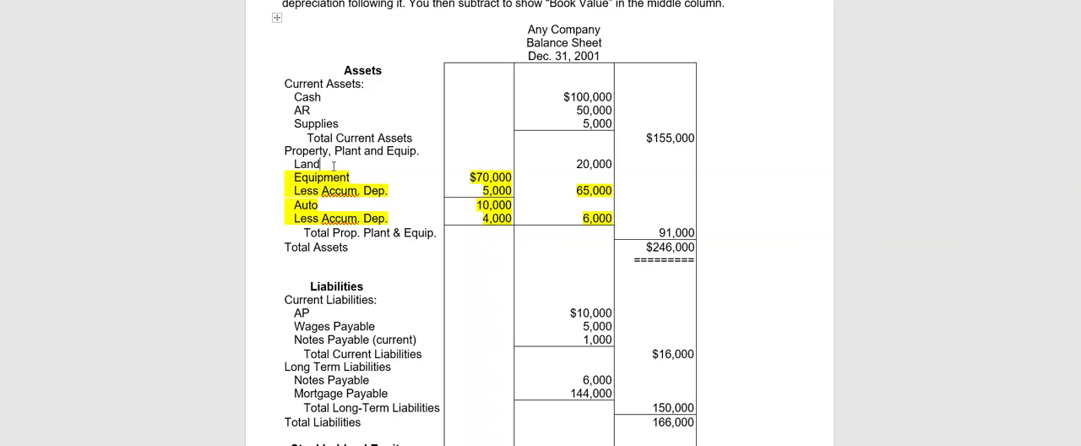
mouse_move(354, 172)
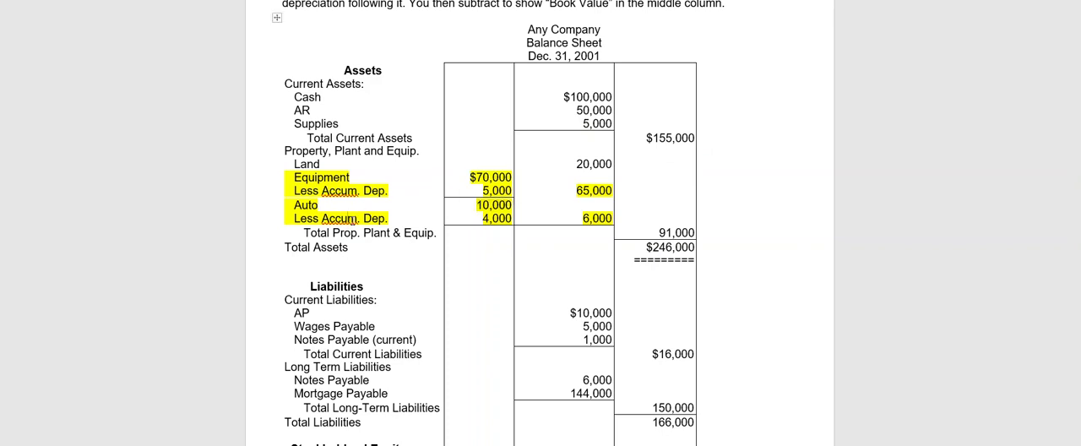
mouse_move(470, 220)
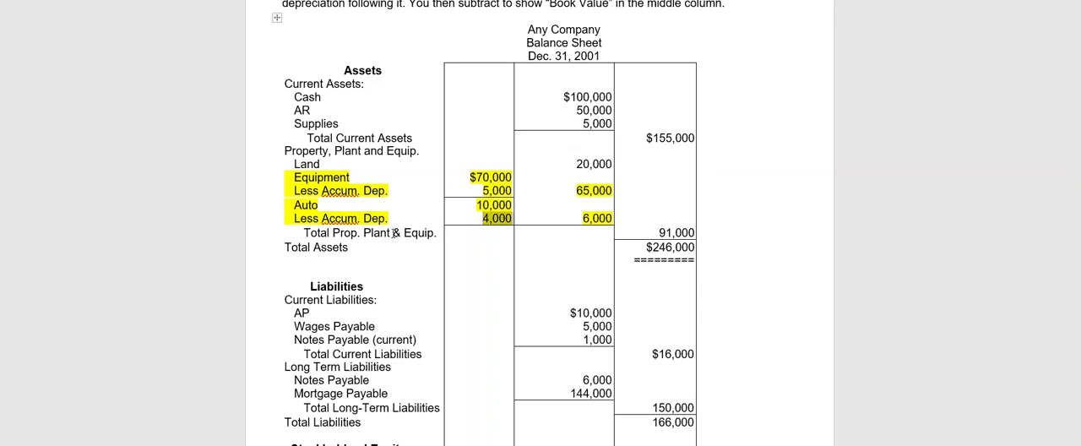
mouse_move(395, 211)
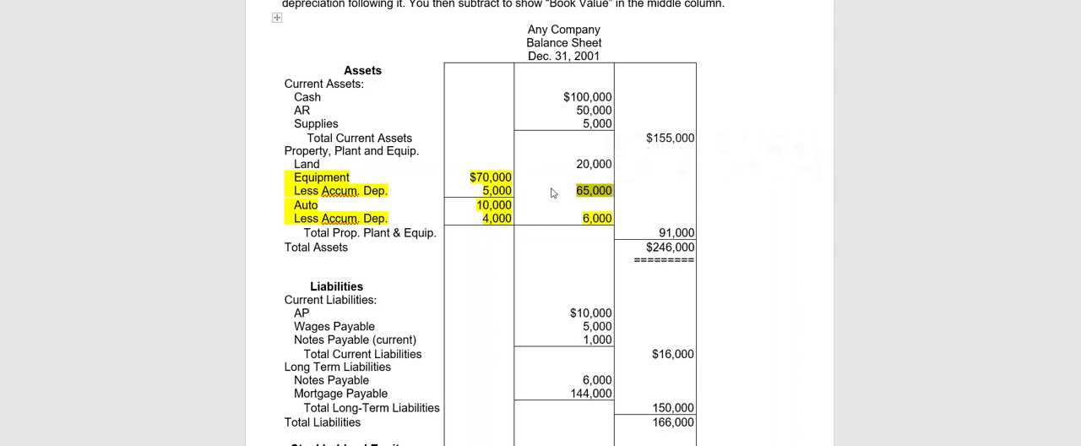
mouse_move(539, 183)
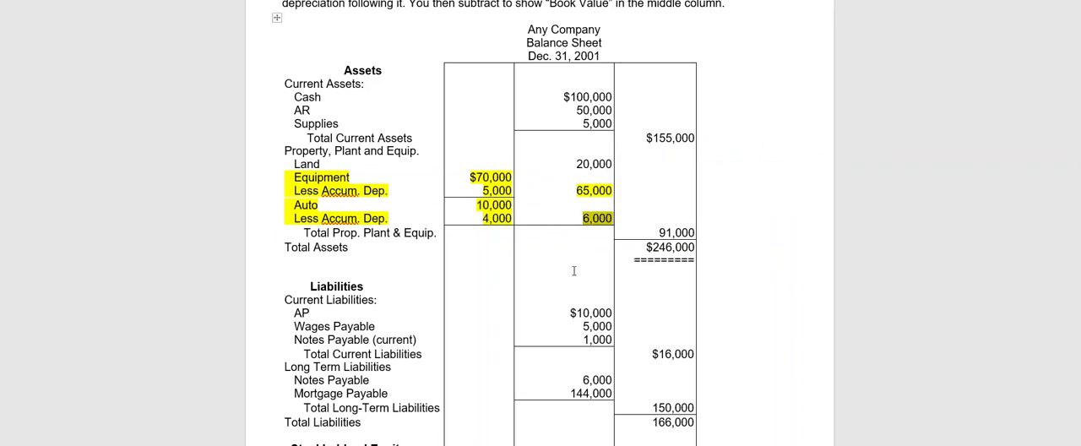
mouse_move(534, 252)
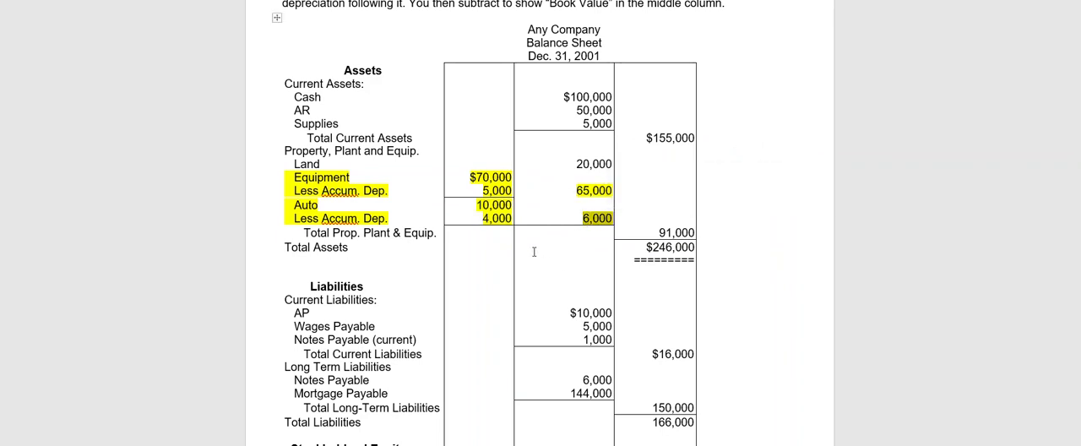
mouse_move(529, 263)
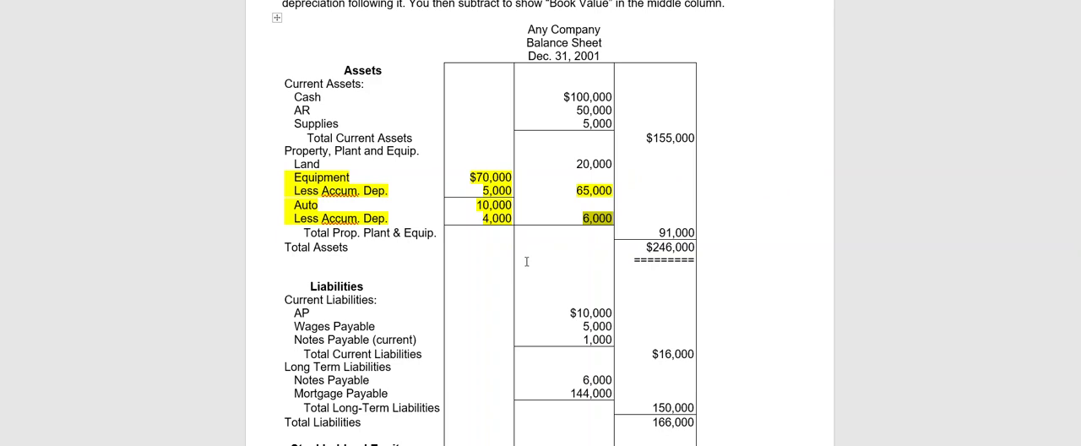
mouse_move(612, 92)
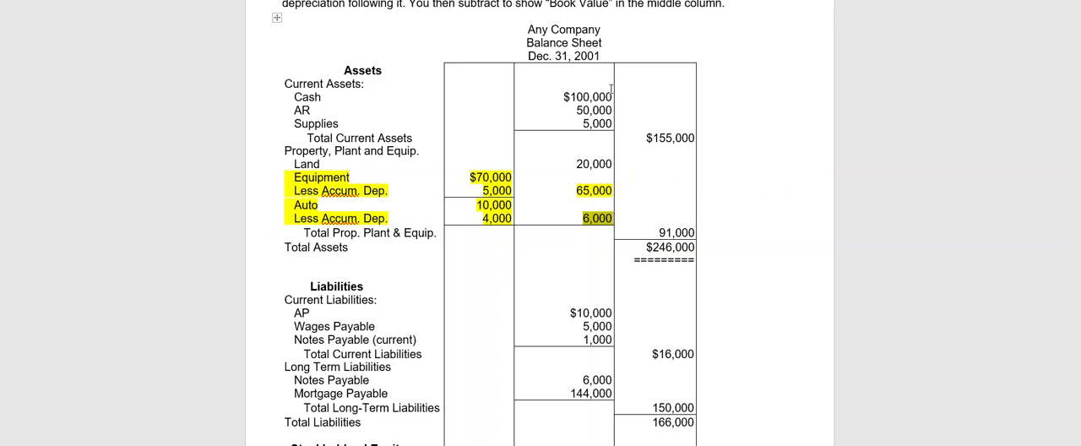